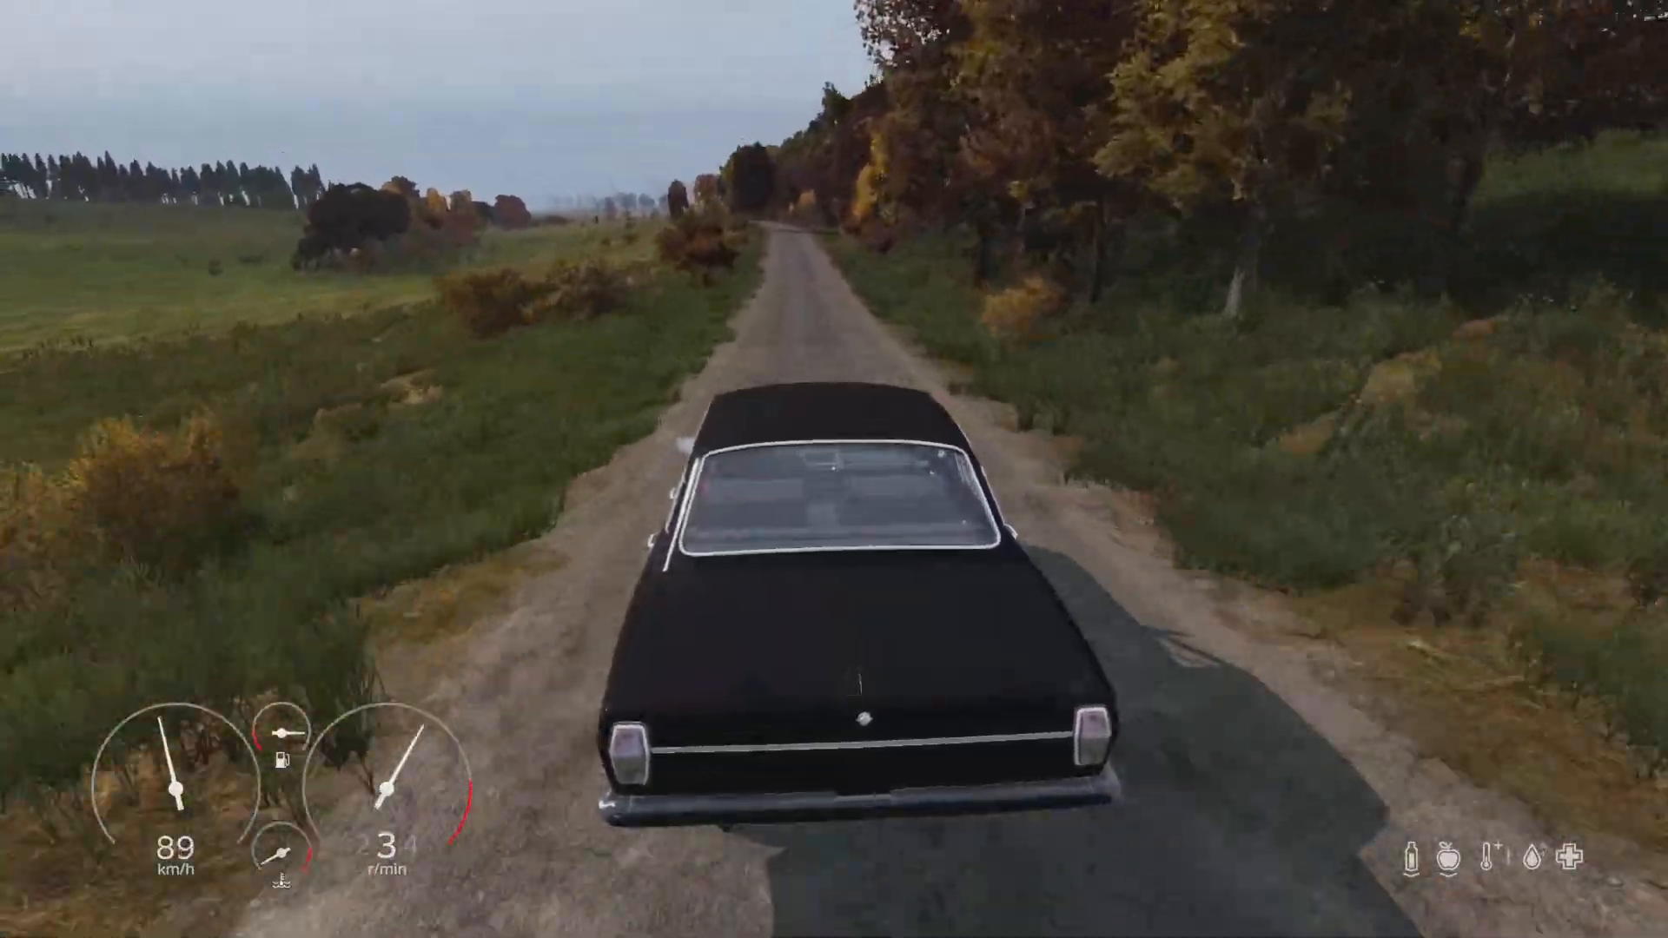
# Accelerate the black sedan straight down the dirt road from 89 to about 102 km/h.
pyautogui.press('w')
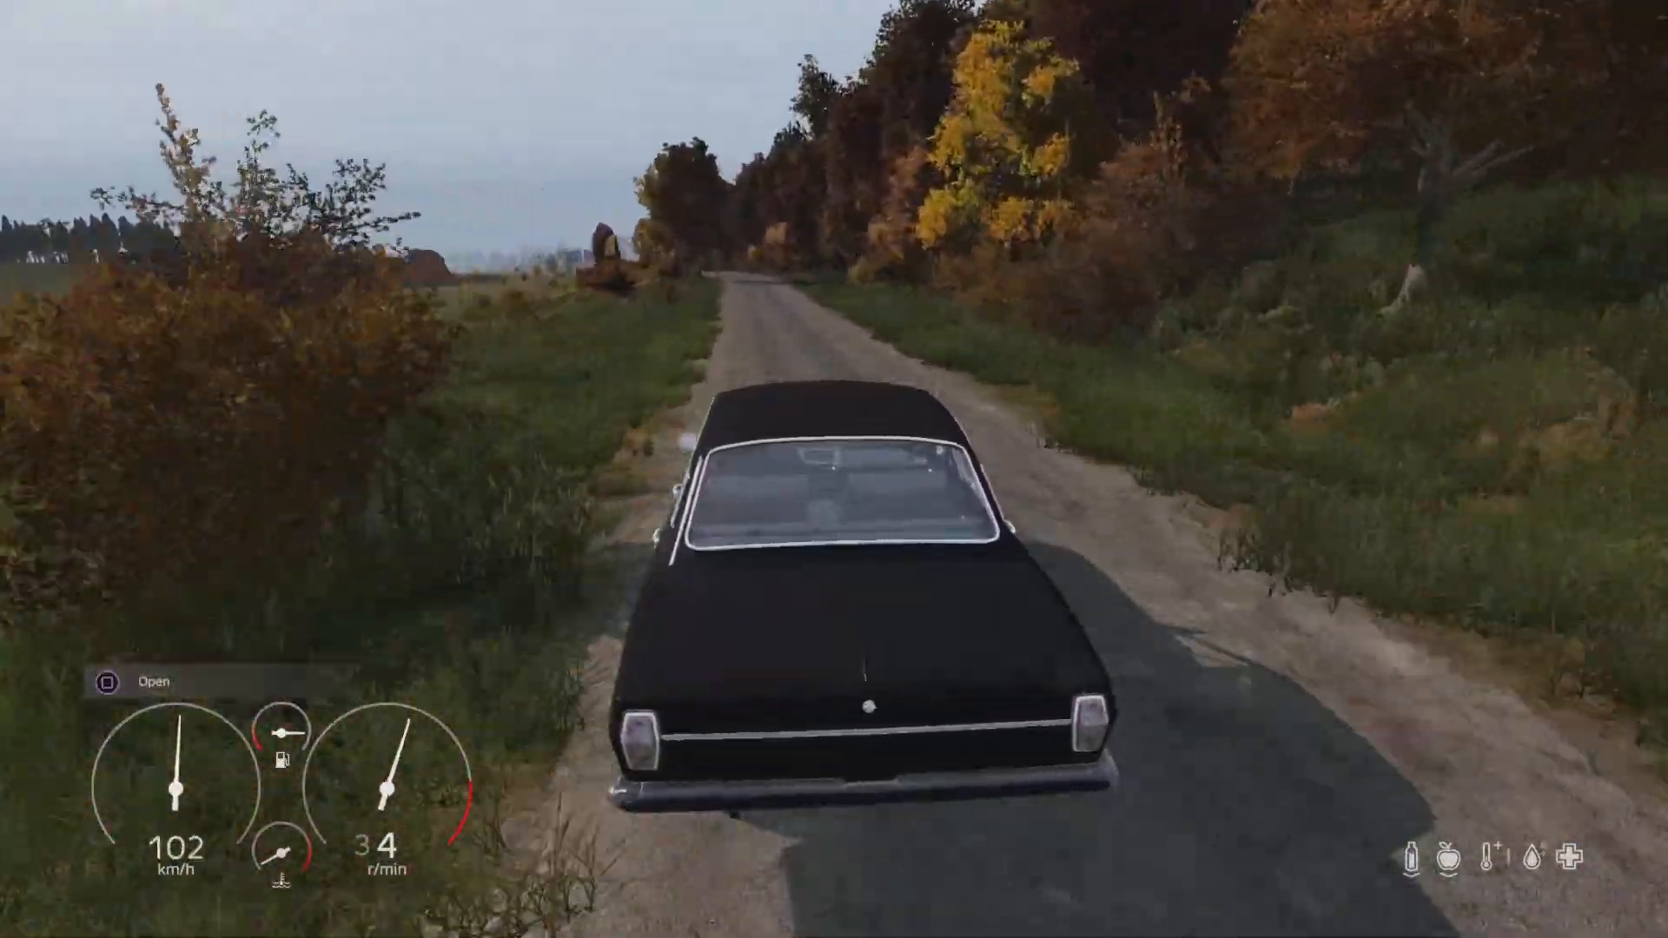